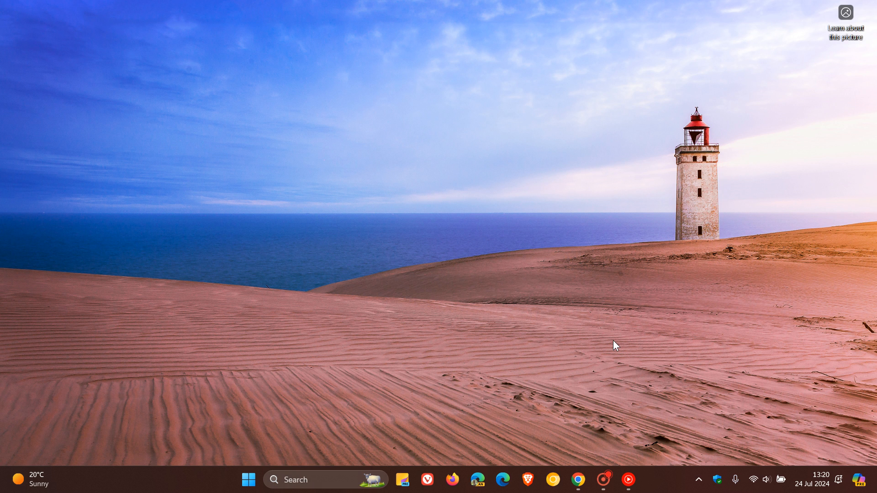
# Step: Launch the Settings app from the taskbar
pyautogui.click(248, 479)
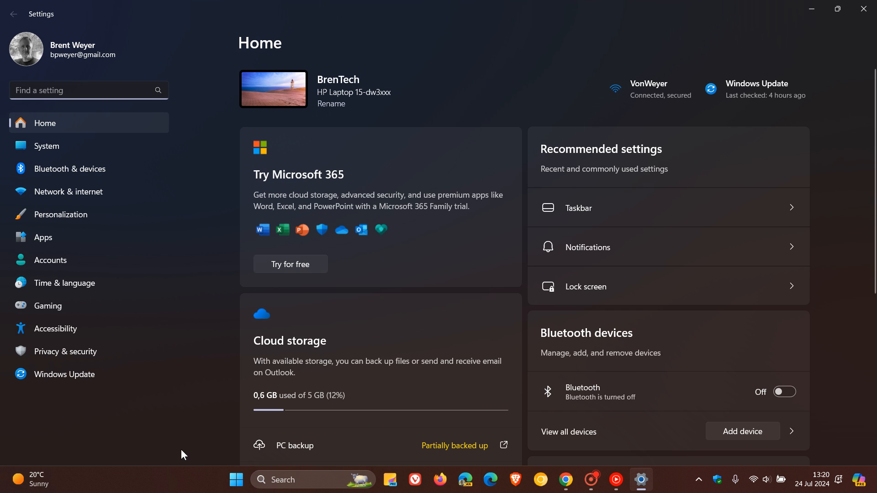
# Step: Go to the Windows Update page, which reports the PC is up to date
pyautogui.click(66, 374)
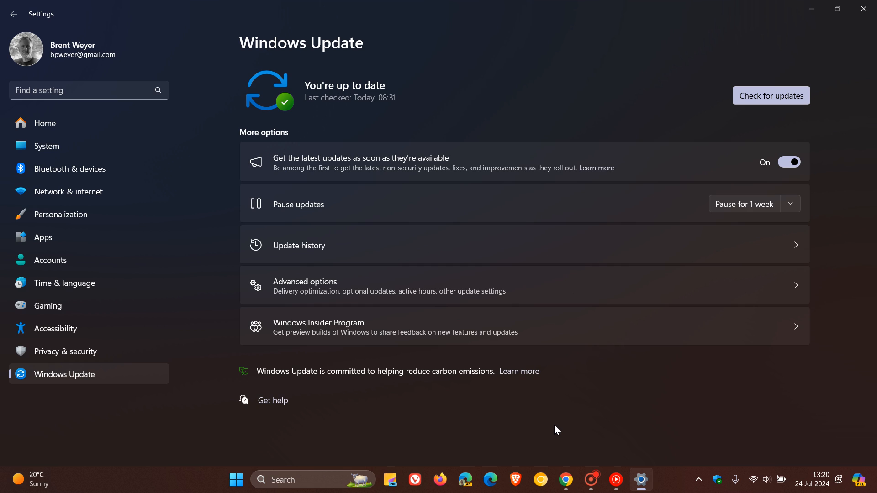
pyautogui.moveTo(590, 248)
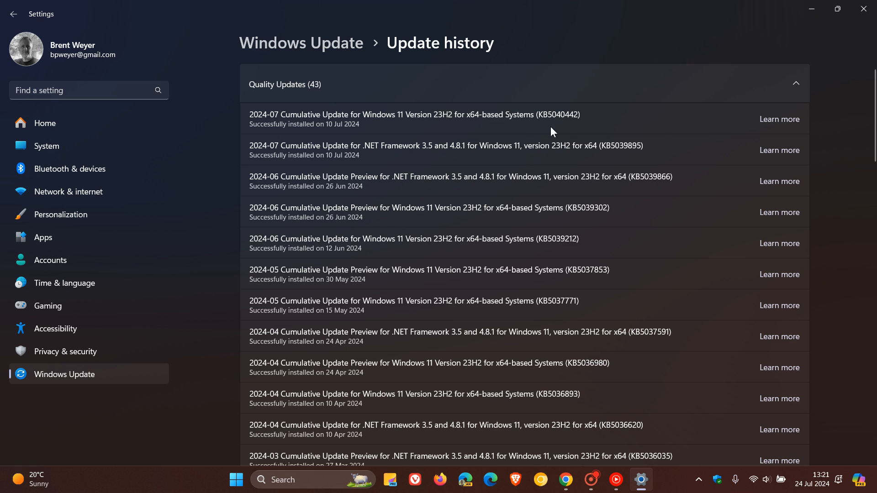
pyautogui.moveTo(607, 117)
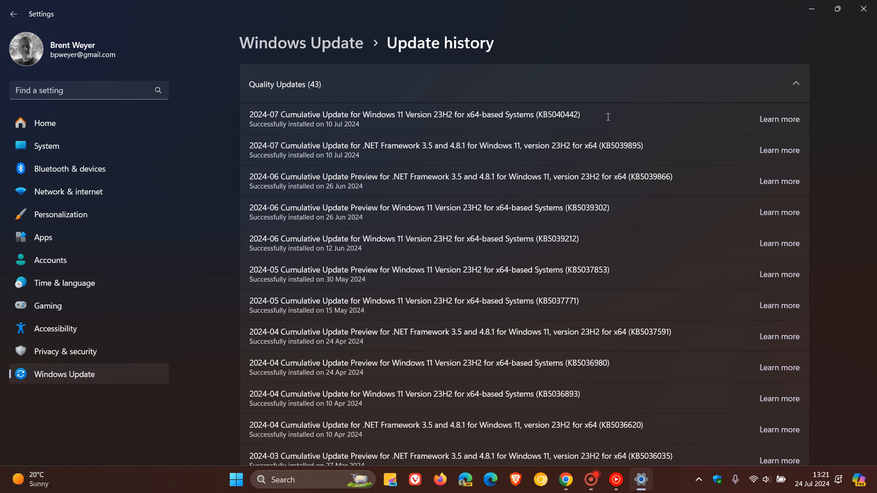
pyautogui.moveTo(621, 115)
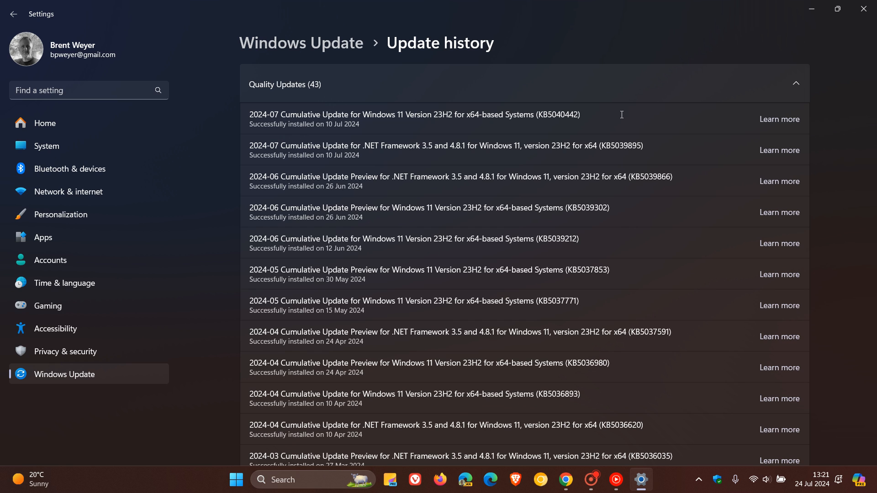
pyautogui.moveTo(90, 358)
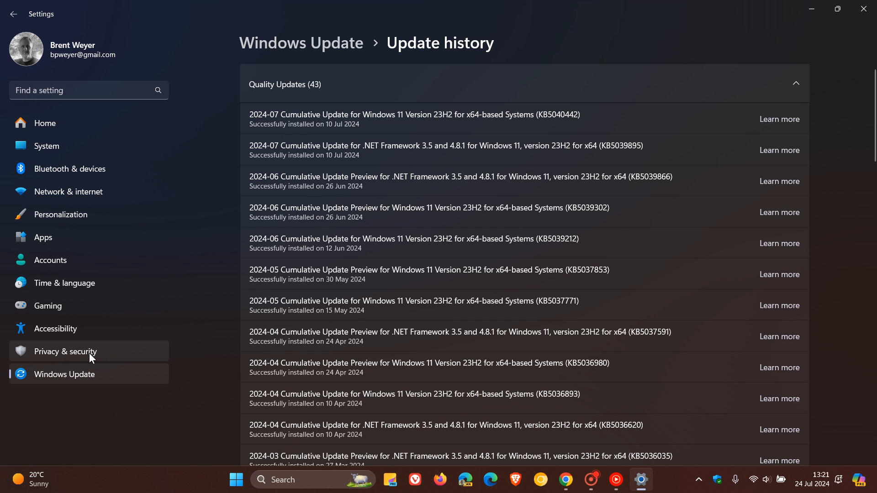
# Step: Open Device encryption under Privacy & security, confirming encryption is on
pyautogui.click(65, 351)
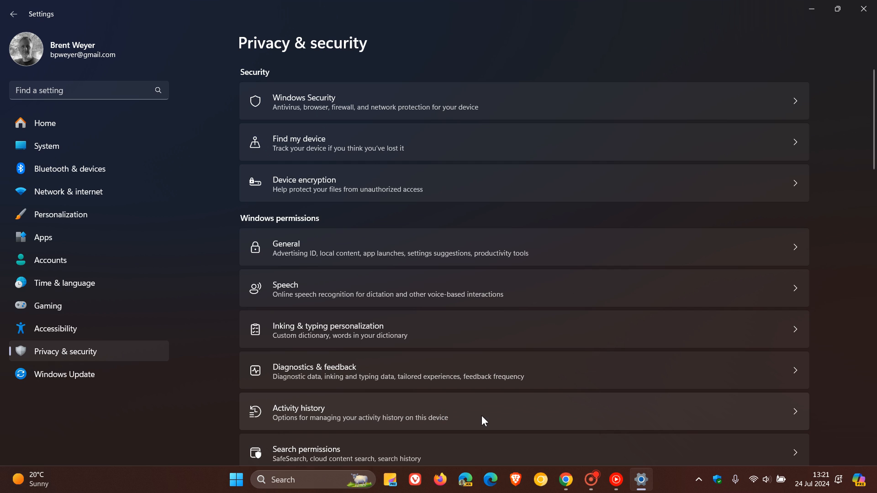
pyautogui.click(523, 183)
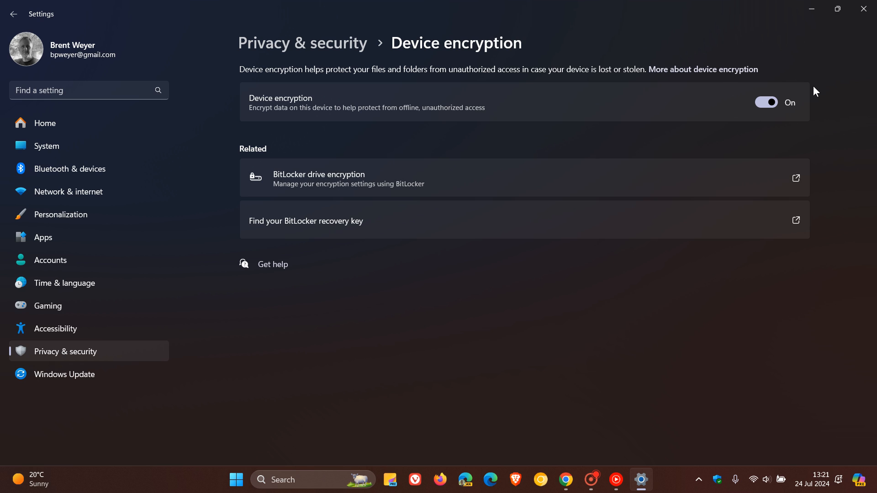
pyautogui.moveTo(815, 127)
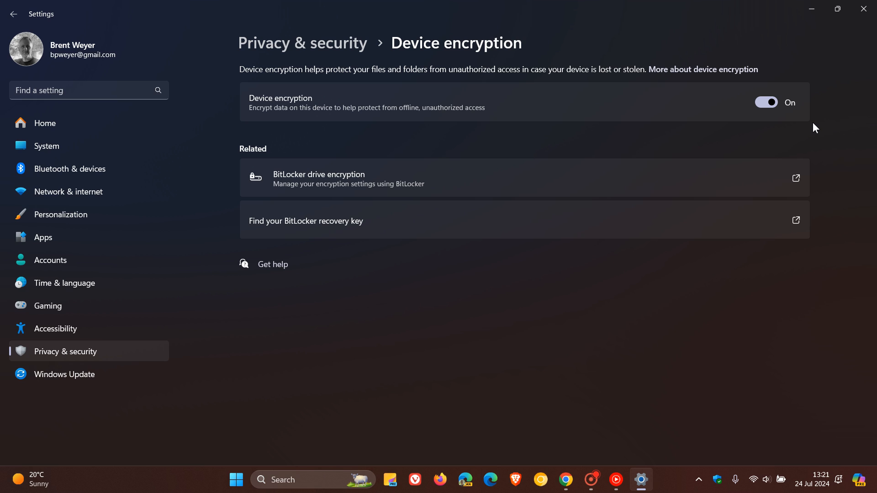
pyautogui.moveTo(723, 95)
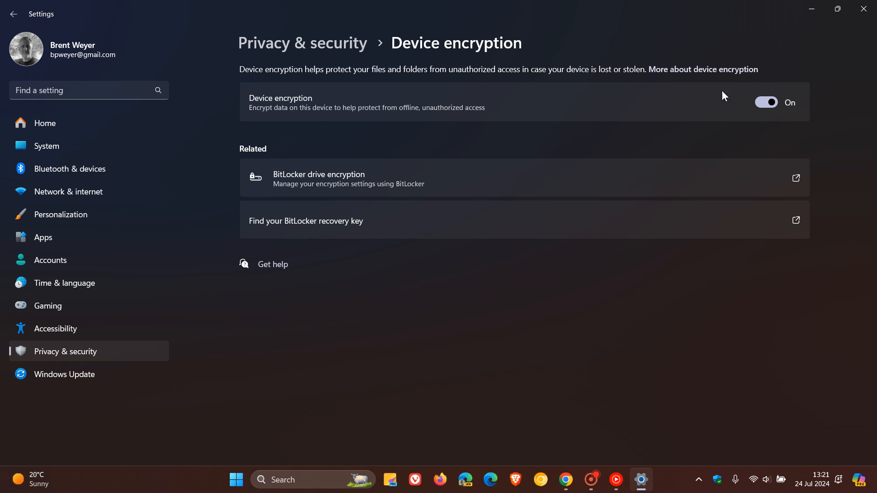
pyautogui.moveTo(847, 96)
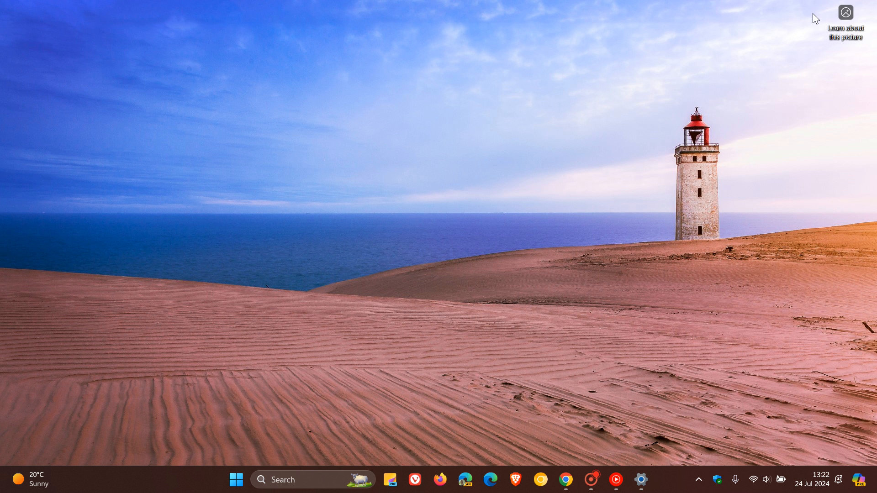
# Step: Switch to Chrome showing the Microsoft account home page
pyautogui.click(565, 480)
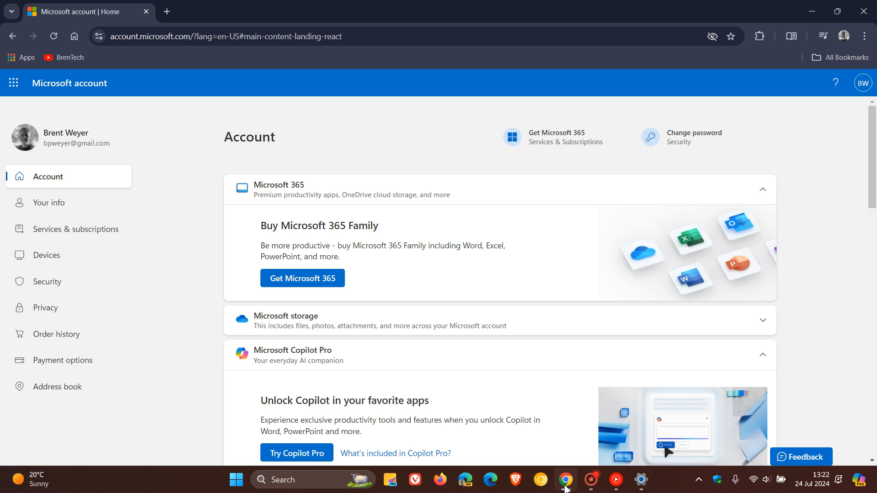
pyautogui.moveTo(740, 157)
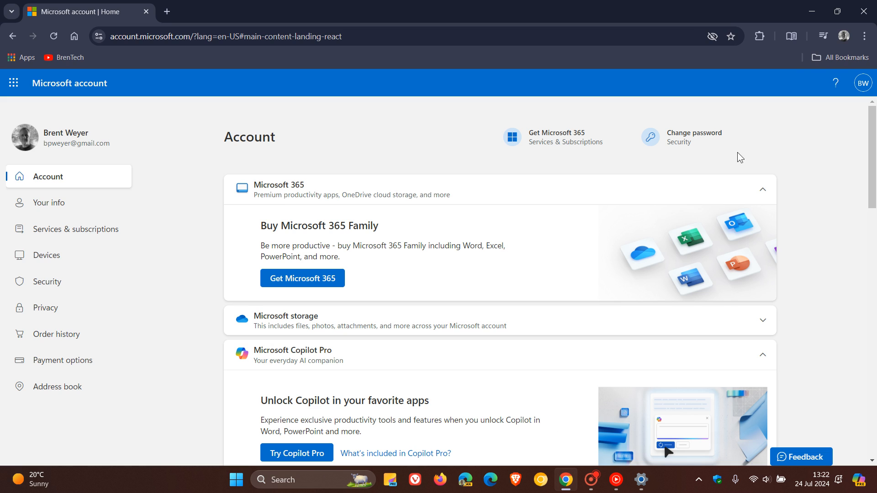
pyautogui.moveTo(69, 258)
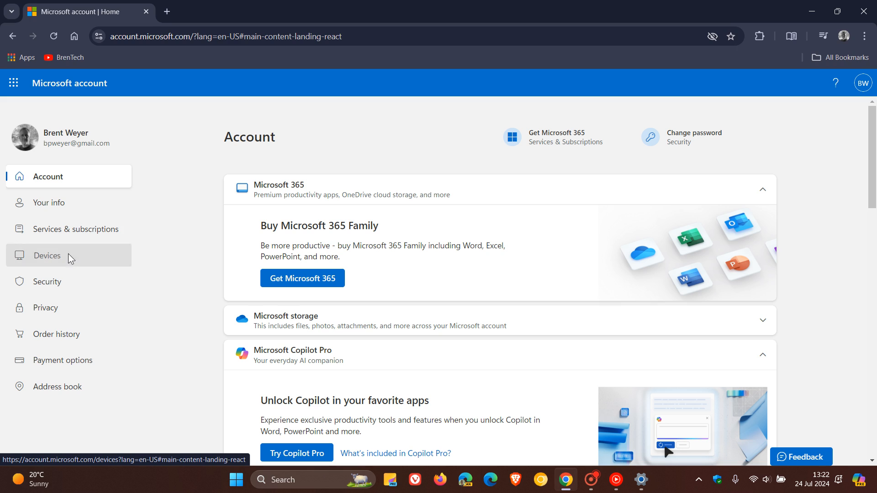
# Step: Open the BrenTech laptop's details from the Devices list to show its BitLocker section
pyautogui.click(47, 256)
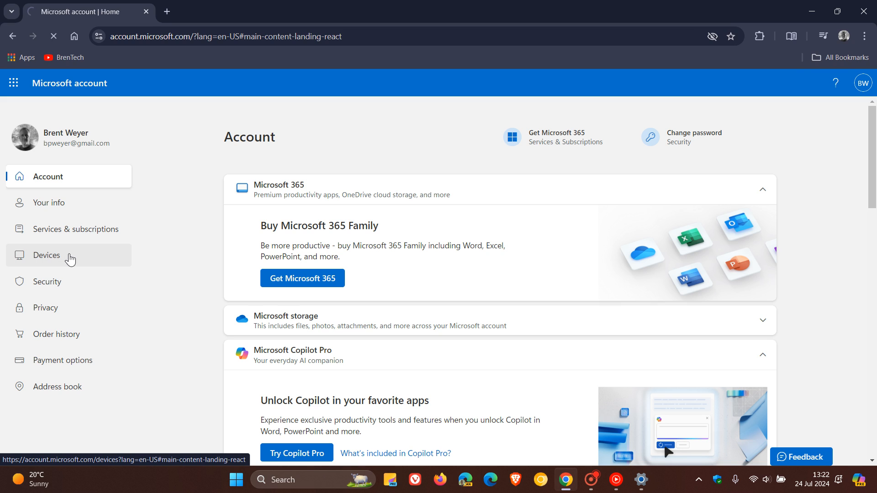
pyautogui.click(47, 255)
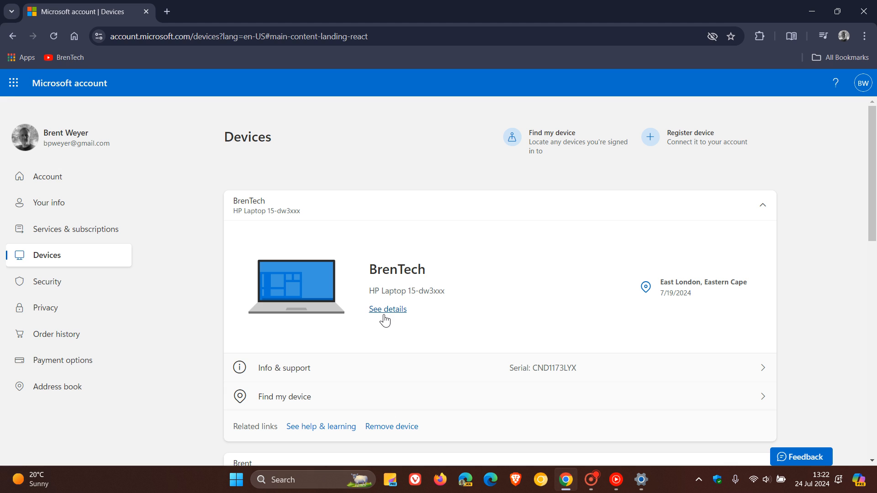
pyautogui.moveTo(389, 316)
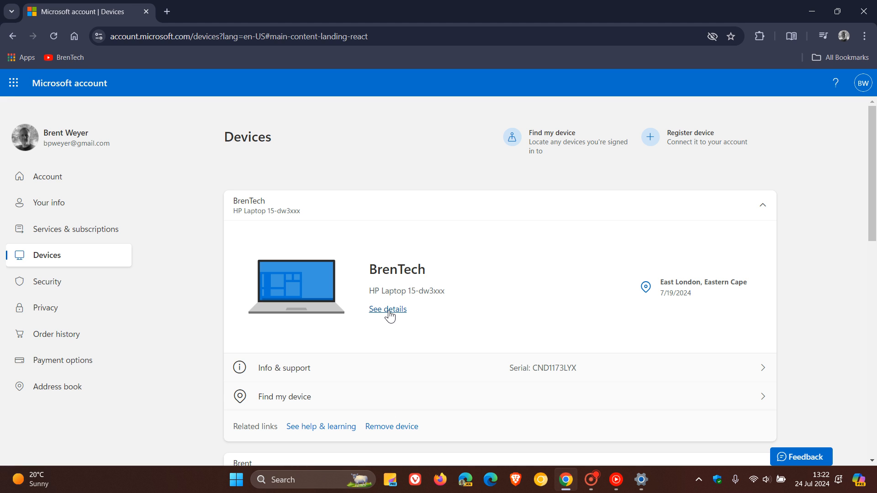
pyautogui.click(387, 309)
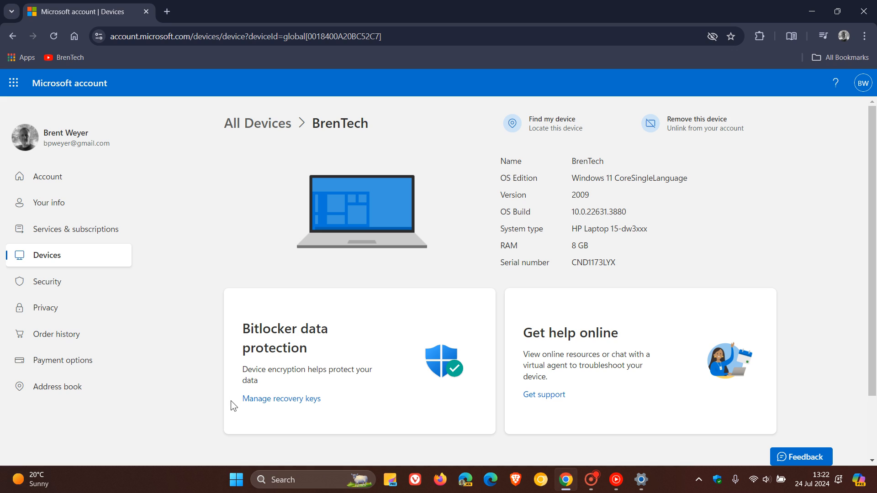
pyautogui.moveTo(306, 395)
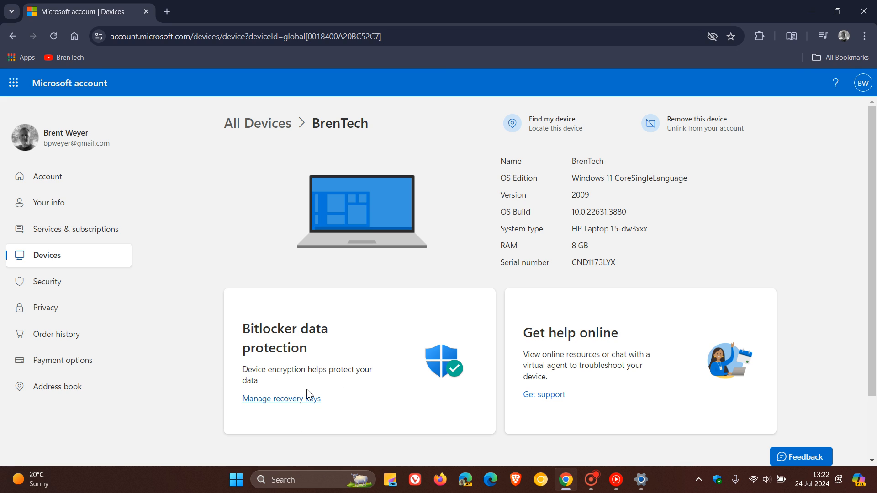
pyautogui.moveTo(378, 405)
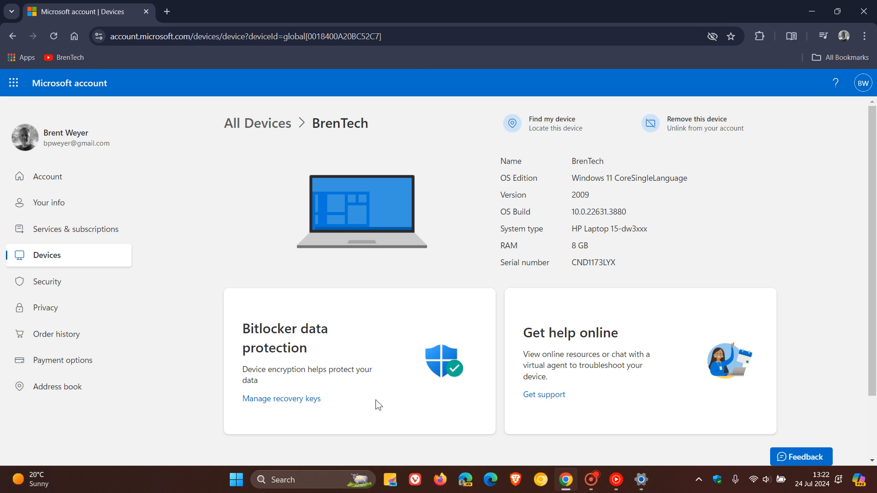
pyautogui.moveTo(396, 385)
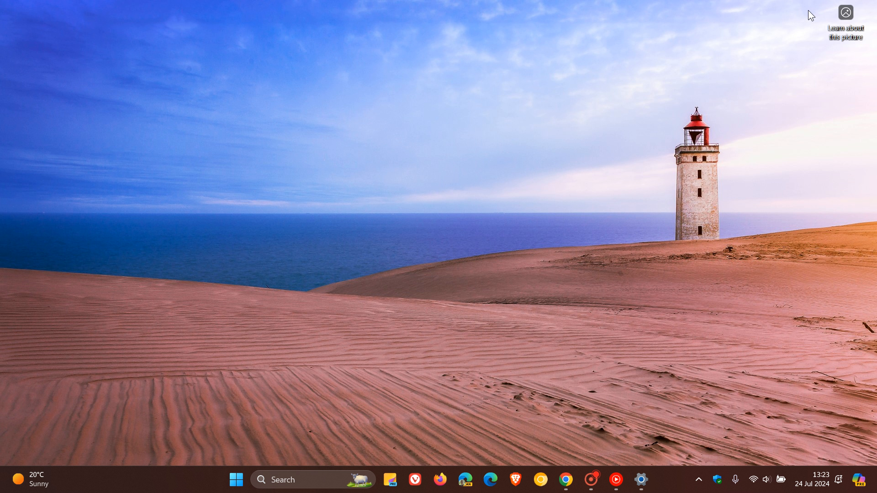
pyautogui.moveTo(683, 220)
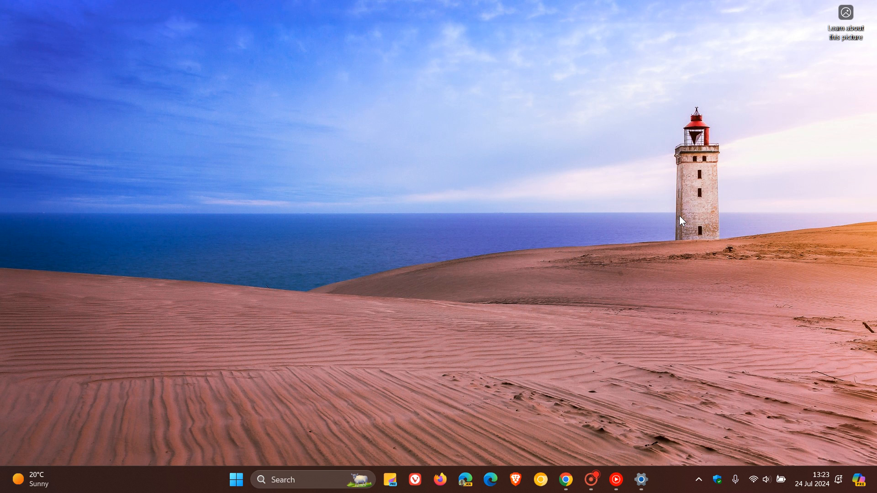
pyautogui.moveTo(523, 95)
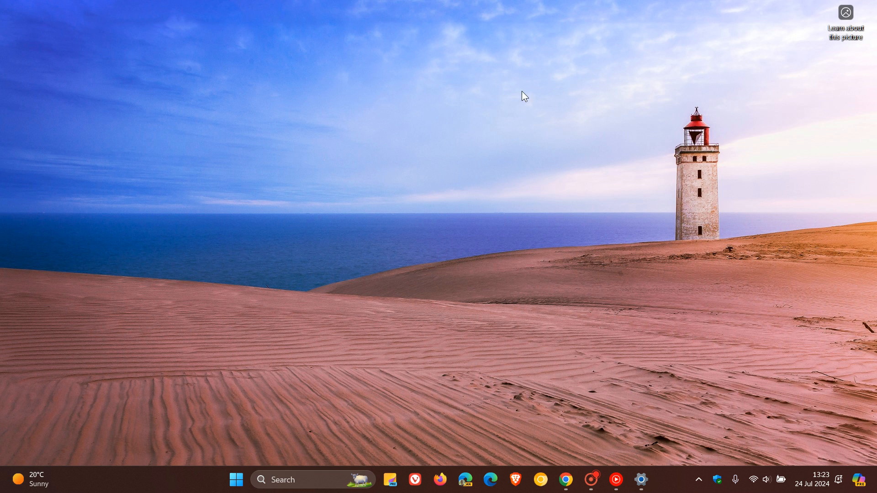
pyautogui.moveTo(583, 143)
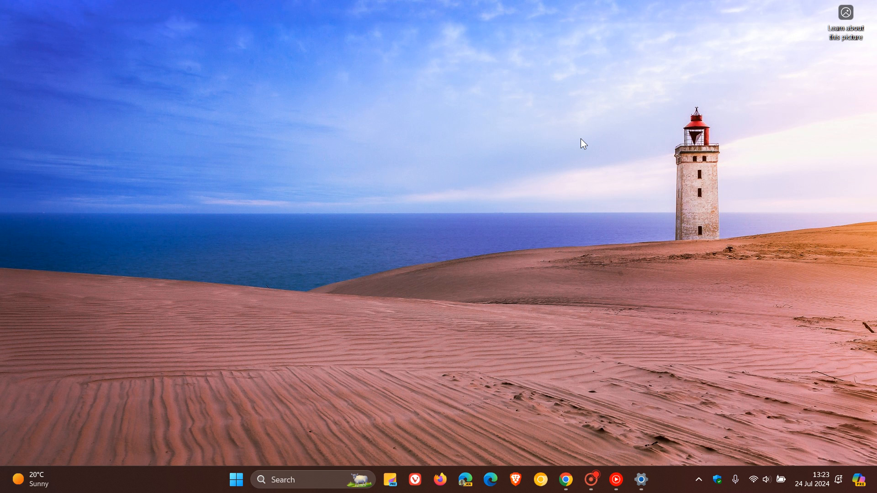